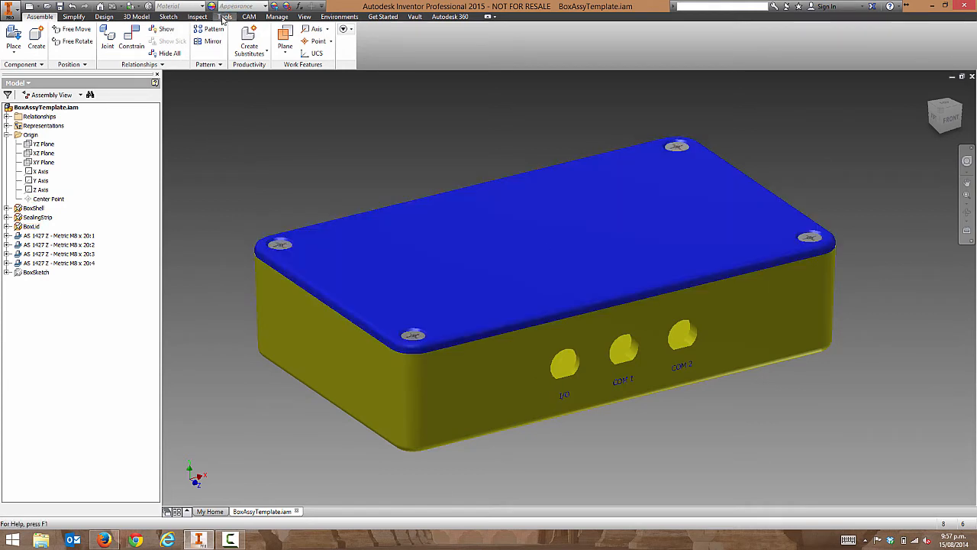
- Open the VBA Editor and Module1 from the assembly's DocumentProject modules
click(333, 41)
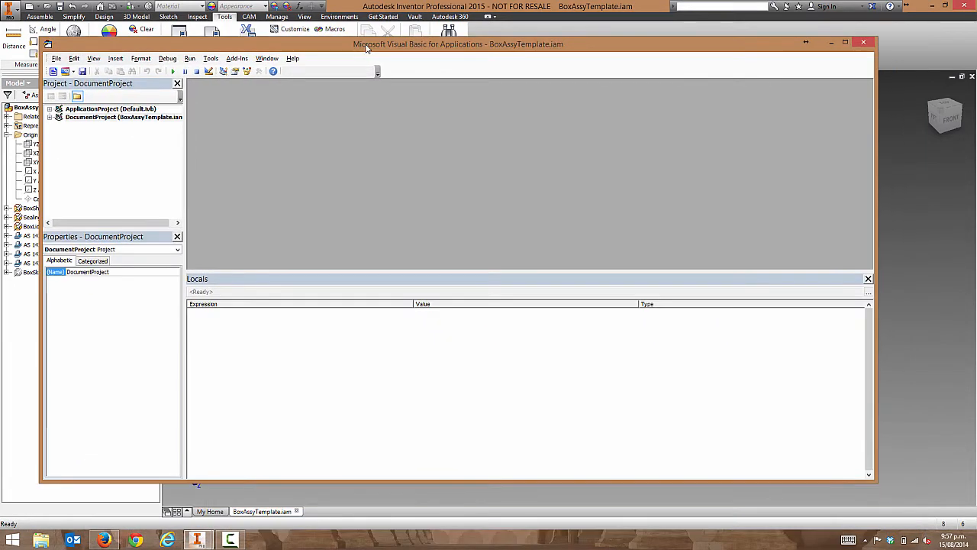
click(49, 117)
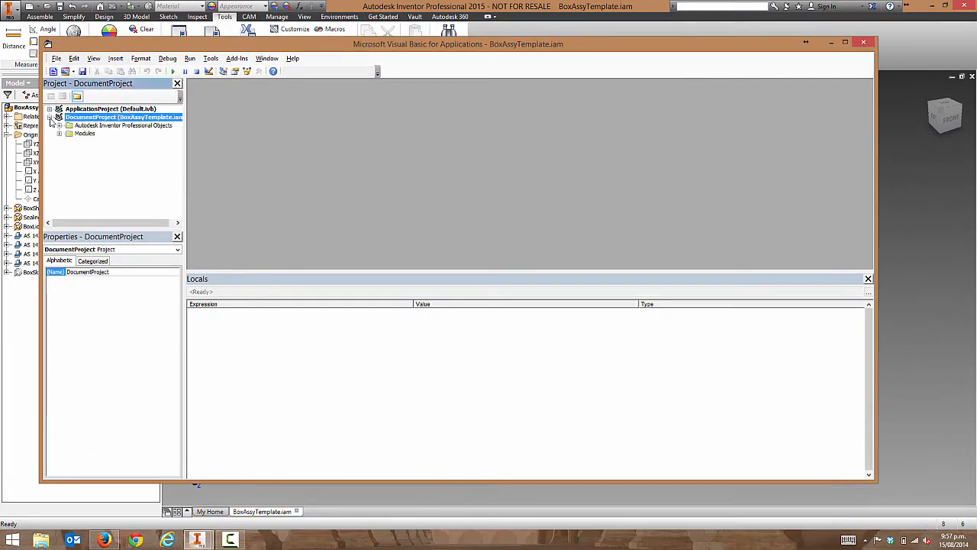
click(59, 134)
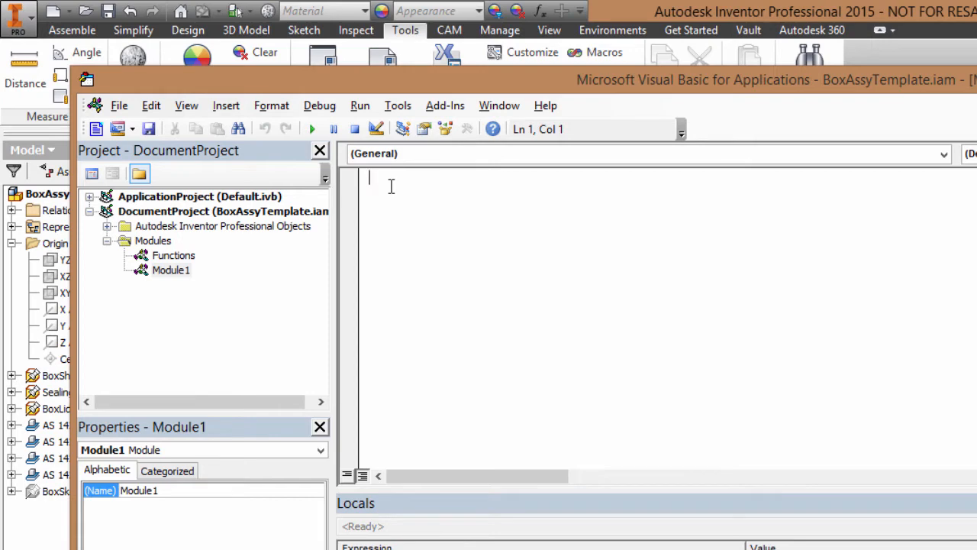
- Write Sub Main with 'Dim oDoc As Document' and 'Set oDoc = ThisApplication.ActiveDocument'
text(Sub Main)
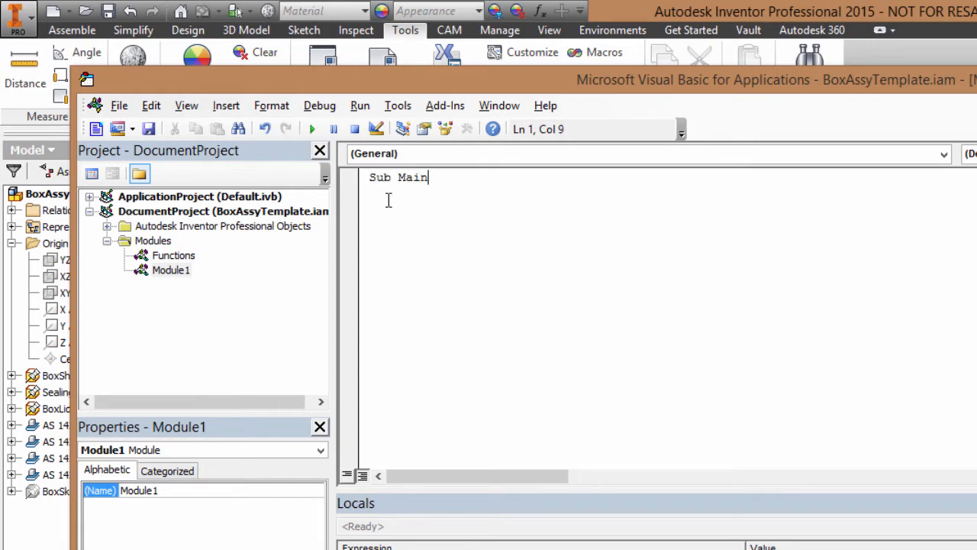
key(enter)
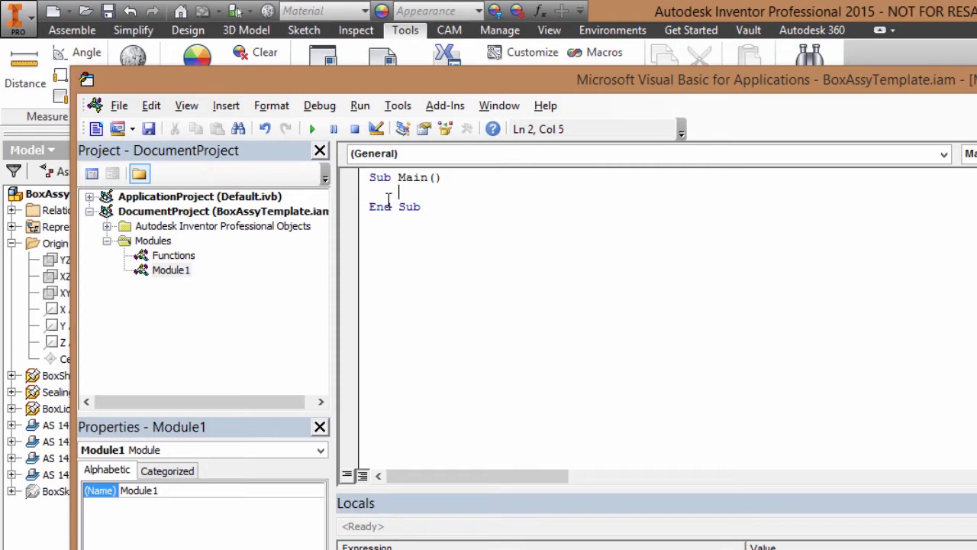
text(Dim oDoc As Document)
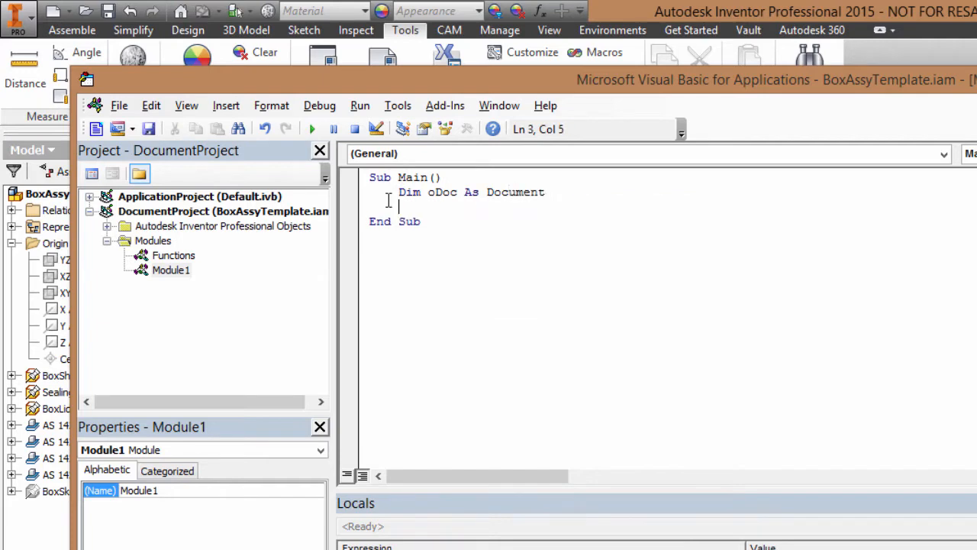
text(Set o)
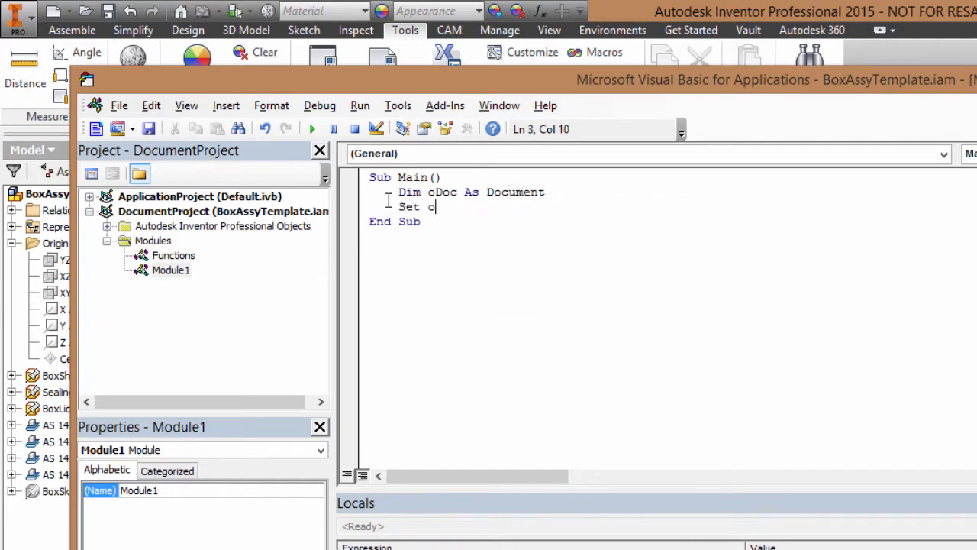
text(Doc = T)
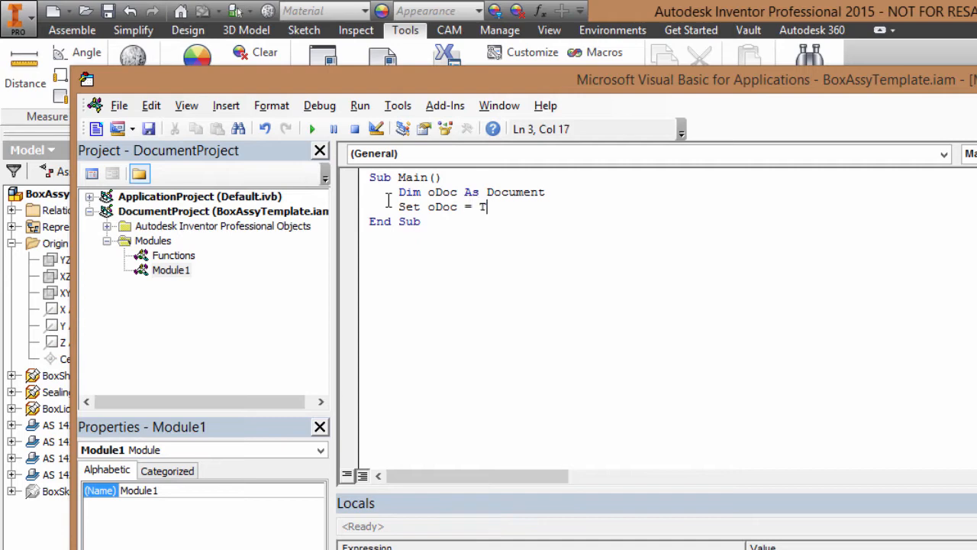
text(hisApplication.A)
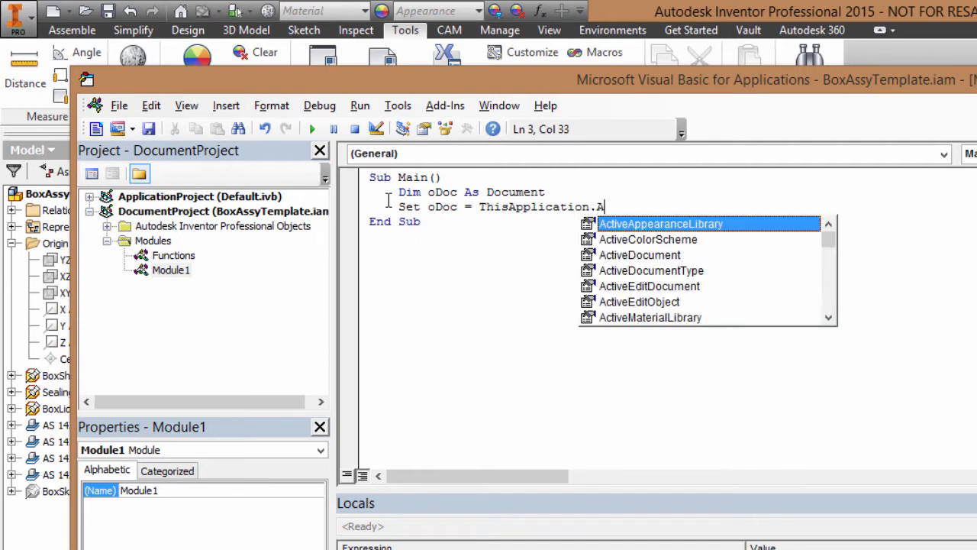
text(ctiveDocument)
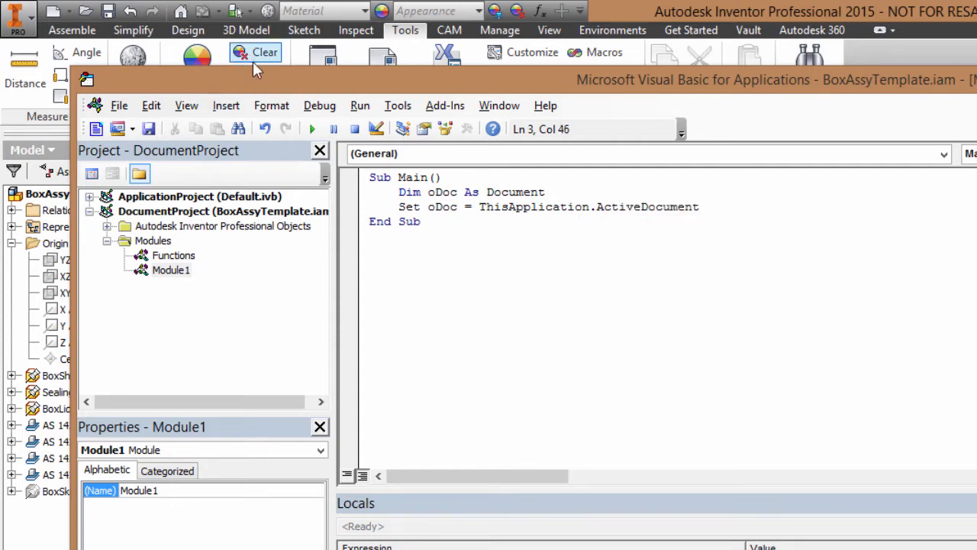
- Step into the Main macro and advance with F8 to End Sub
click(319, 106)
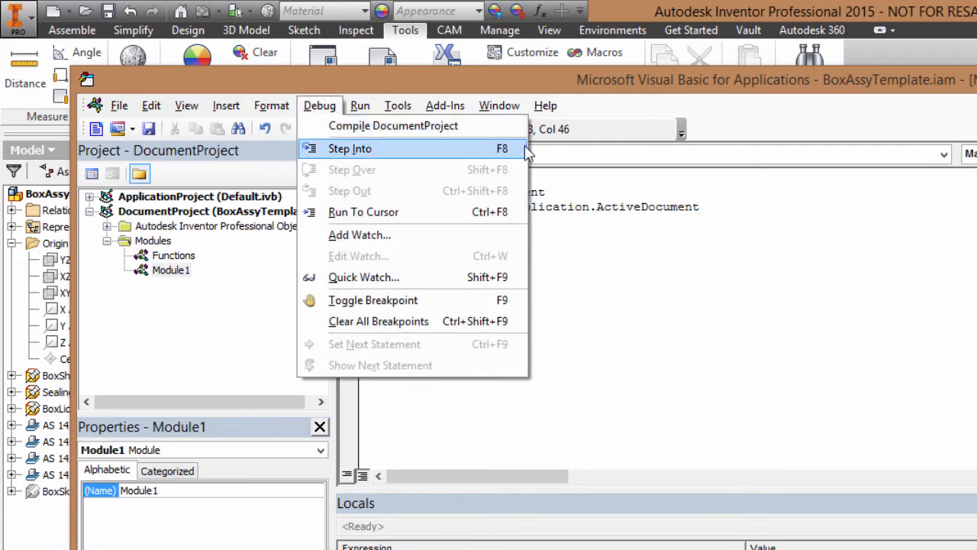
click(351, 148)
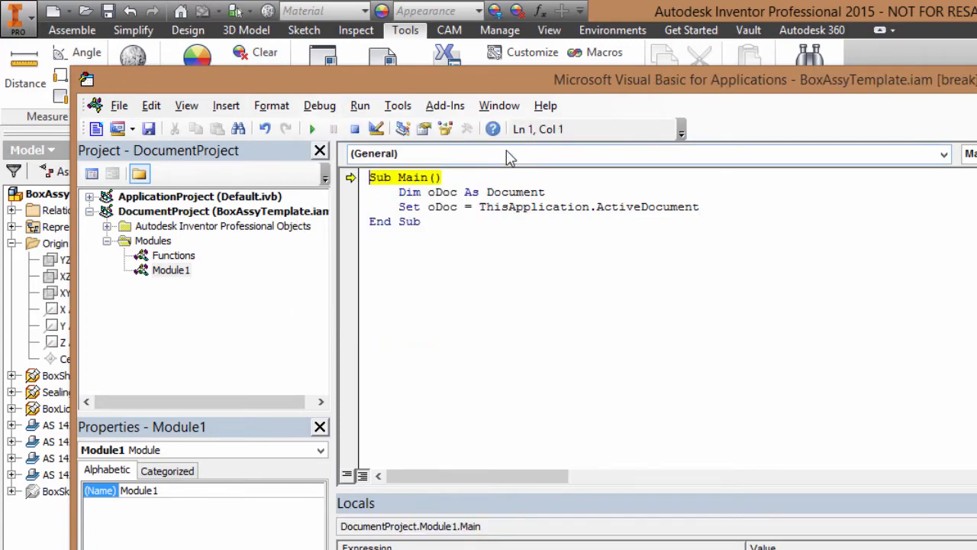
key(F8)
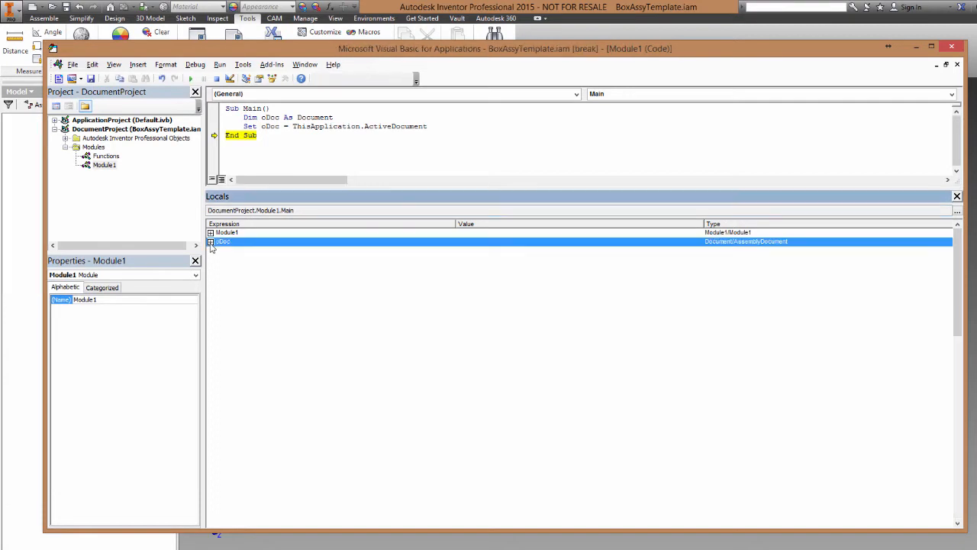
- In Locals, expand oDoc > ComponentDefinition > WorkPoints > Item 1
click(211, 241)
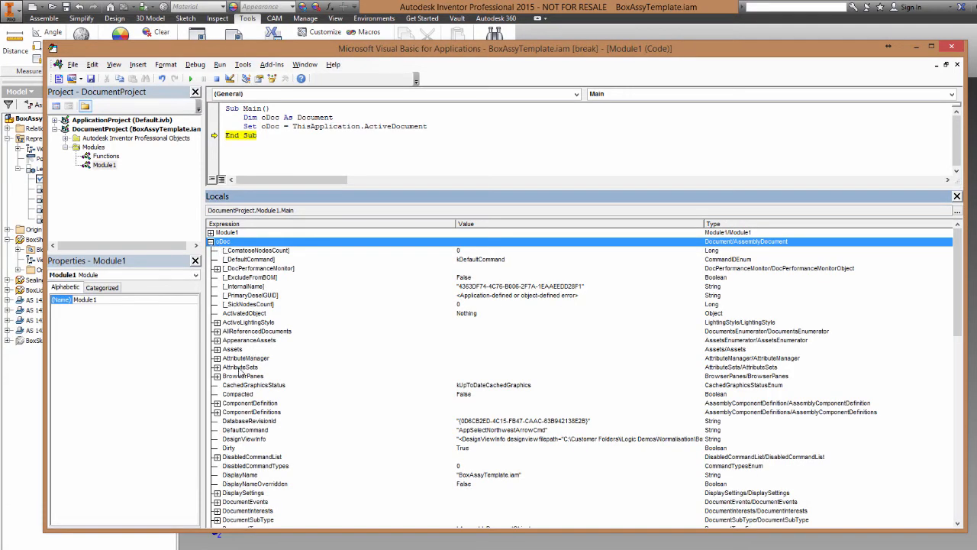
mouse_move(225, 409)
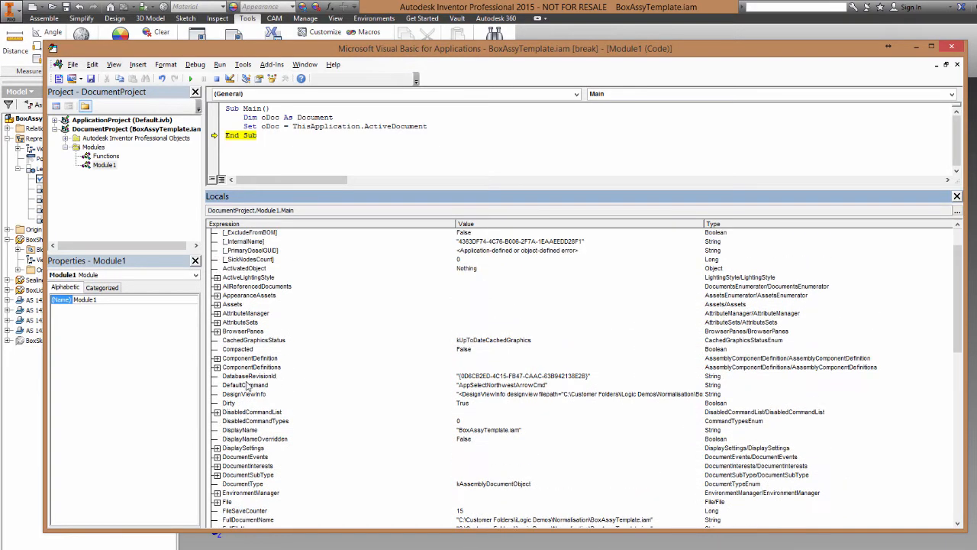
click(216, 357)
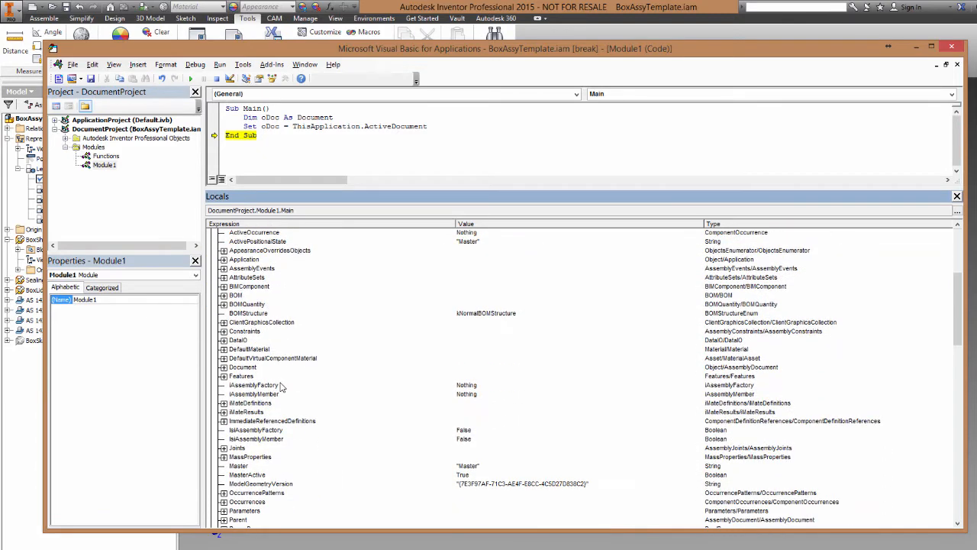
scroll(down, 3)
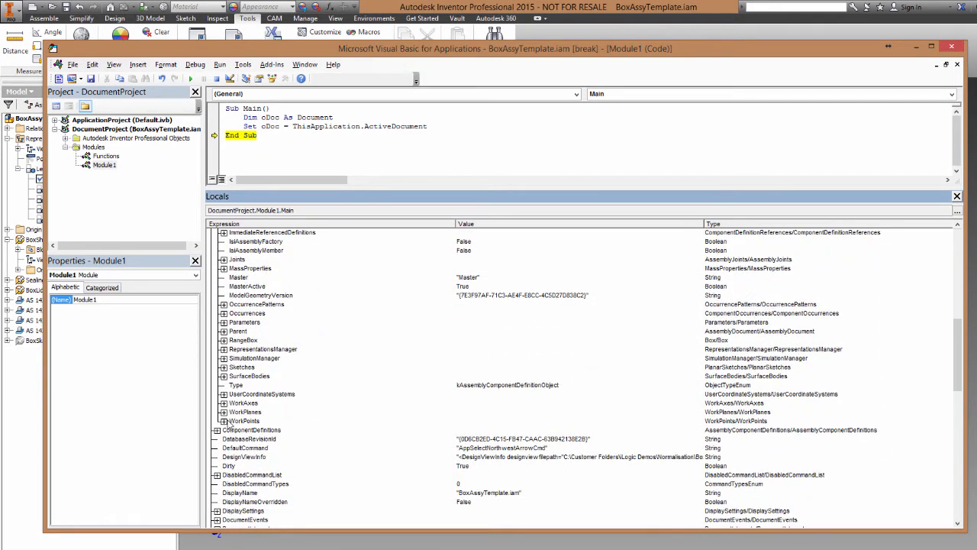
click(230, 421)
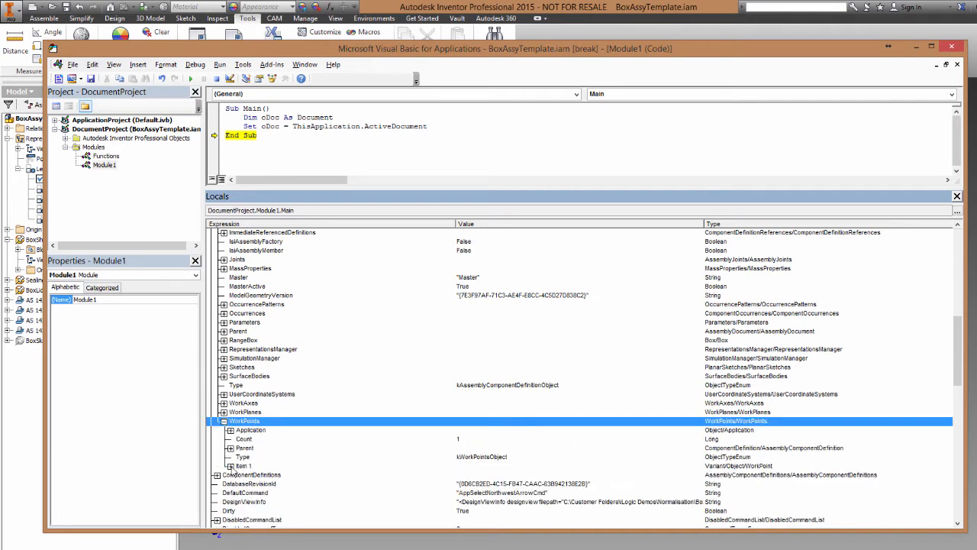
click(230, 465)
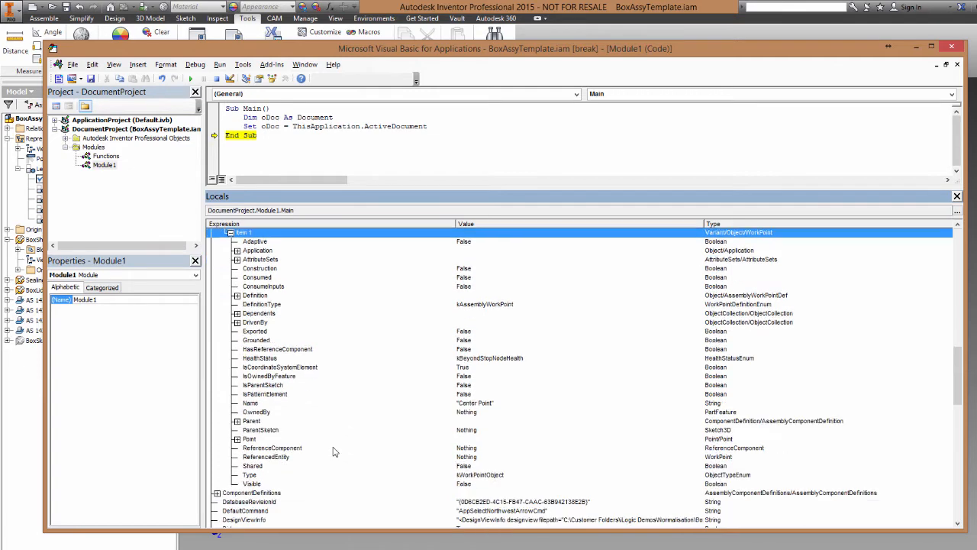
scroll(down, 3)
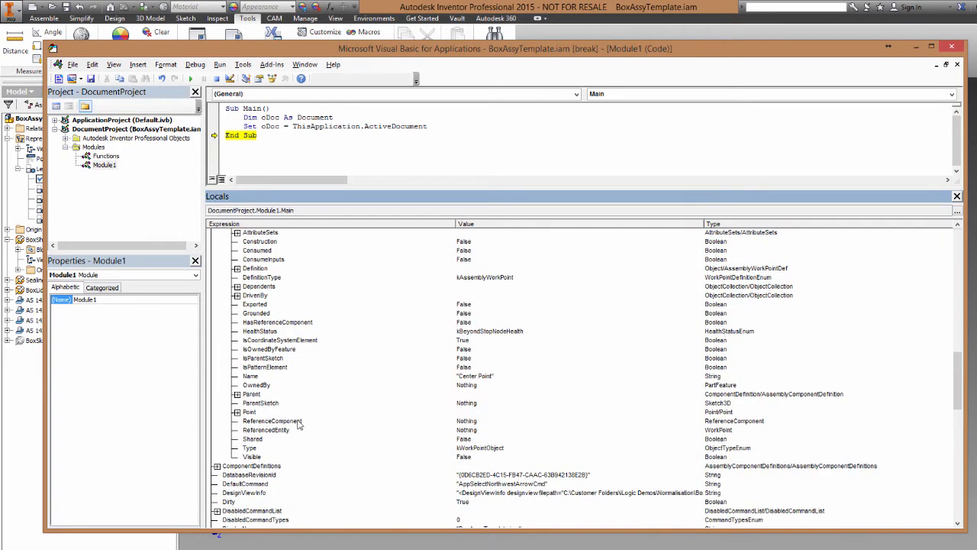
click(251, 376)
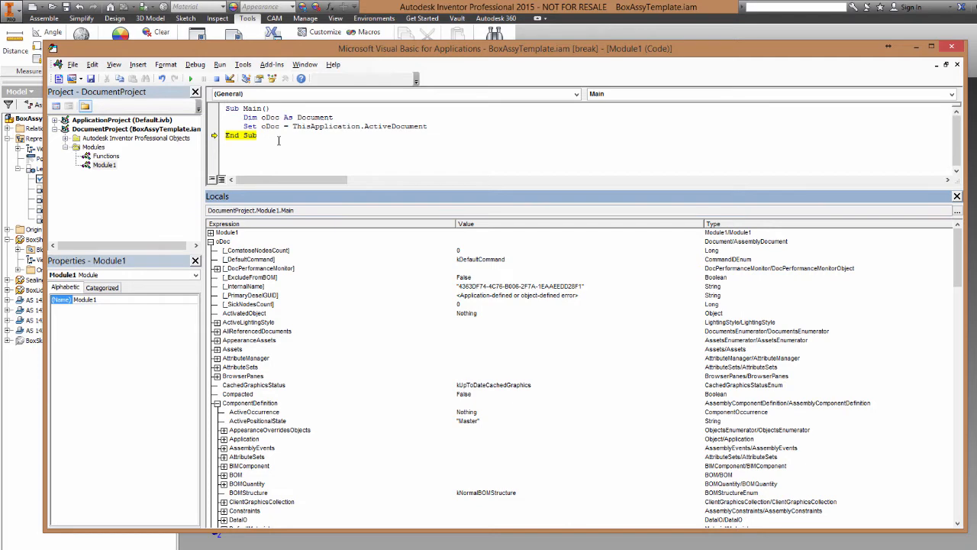
- Add 'Dim cp As WorkPoint' and a partial 'Set cp = oDoc.Componentdefinition.' line
click(204, 78)
text(Dim cp A)
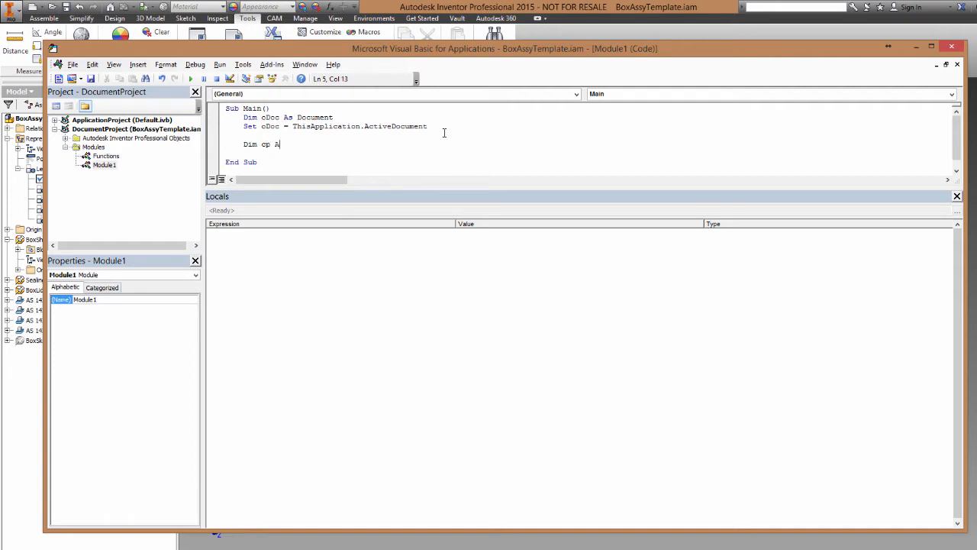
text(s Workp)
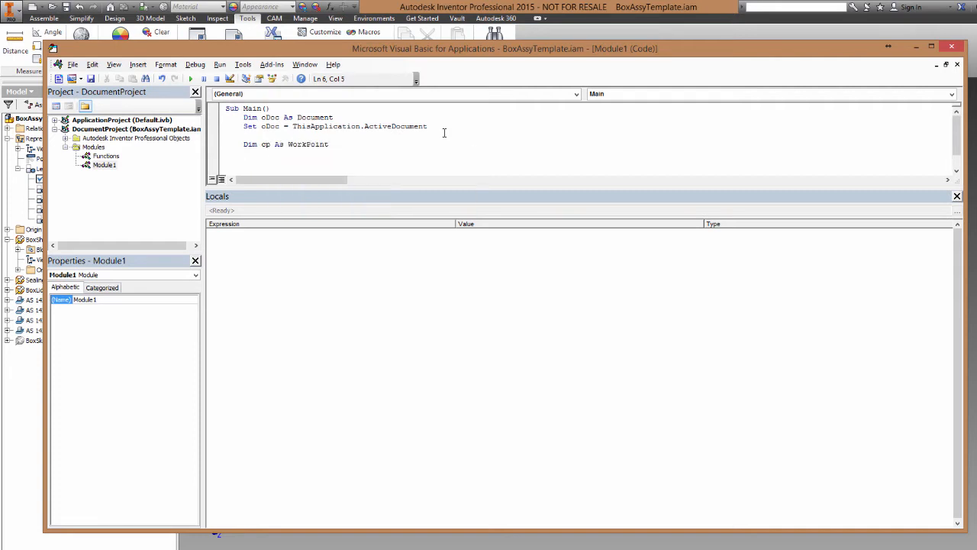
text(Set cp = T)
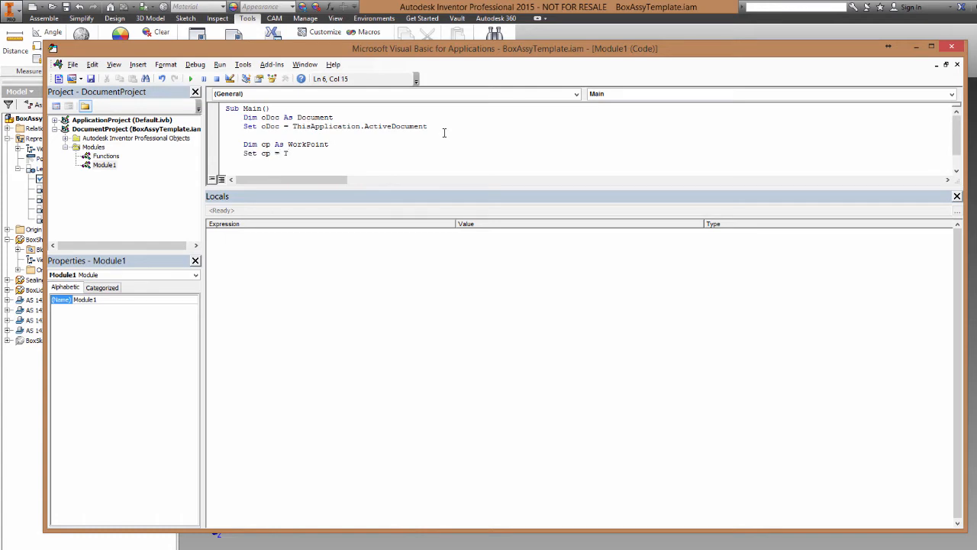
text(oDoc)
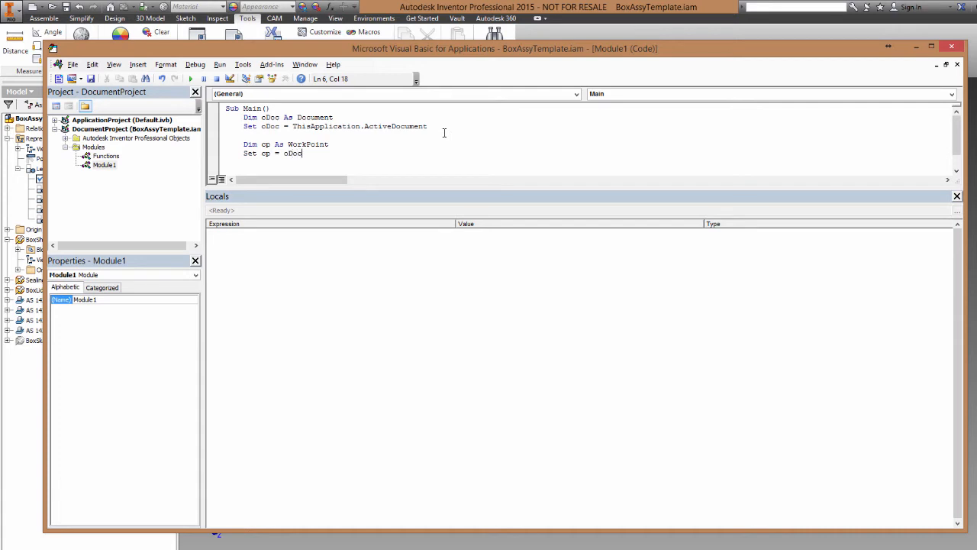
text(.Compo)
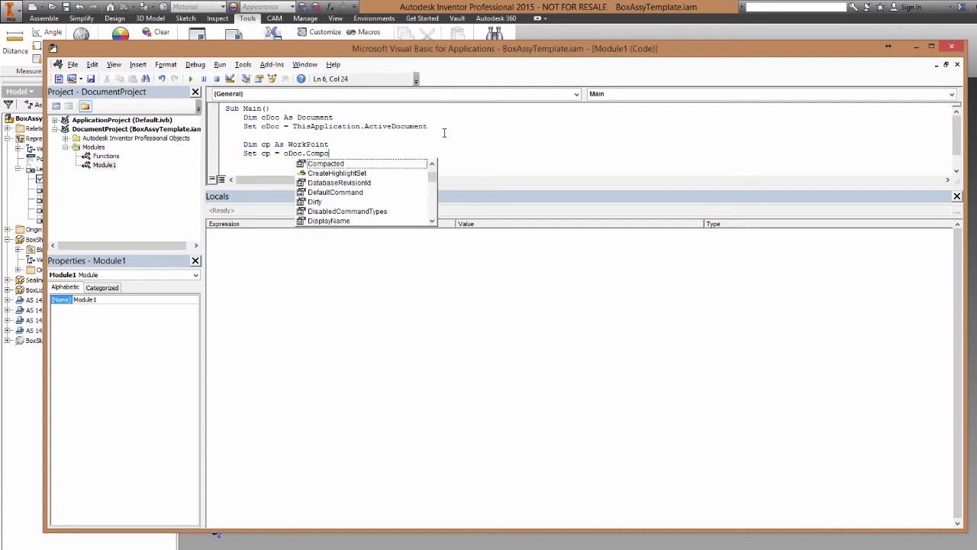
text(nen)
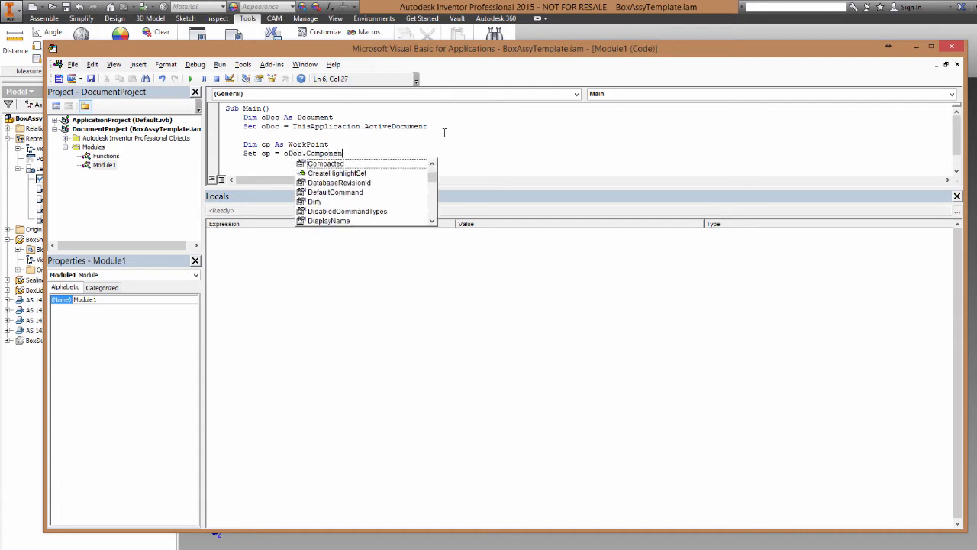
text(tdefinition)
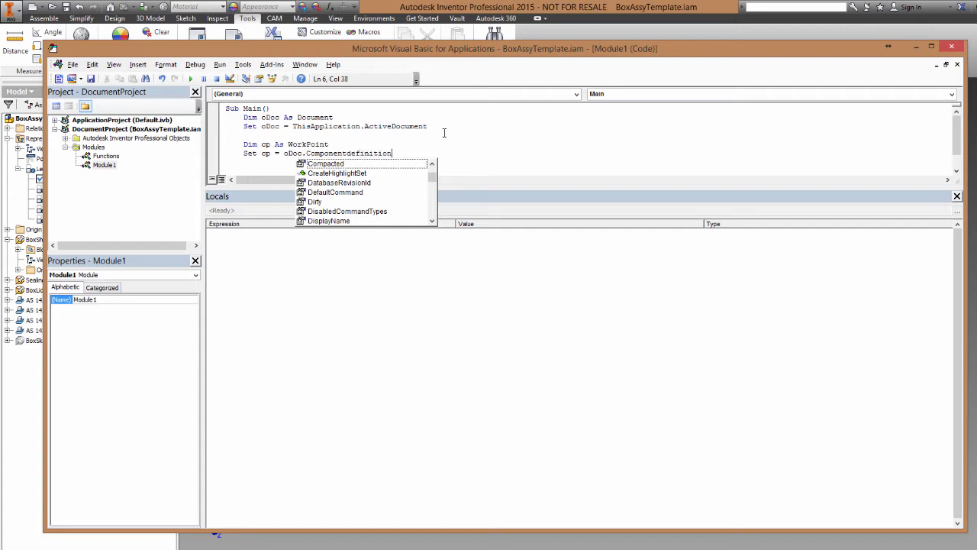
text(.)
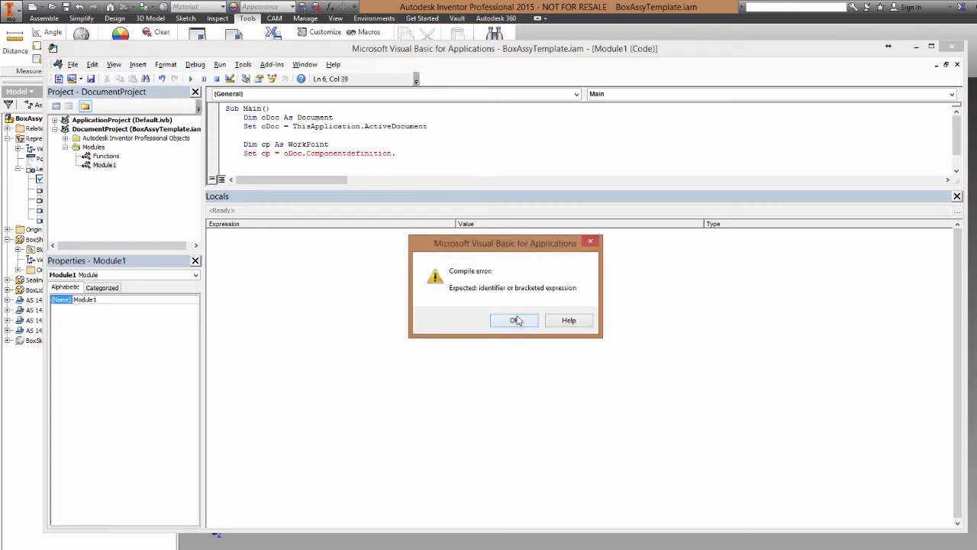
- Dismiss the compile error and set cp to oDoc.ComponentDefinition.WorkPoints.Item(0)
click(513, 320)
text(Part)
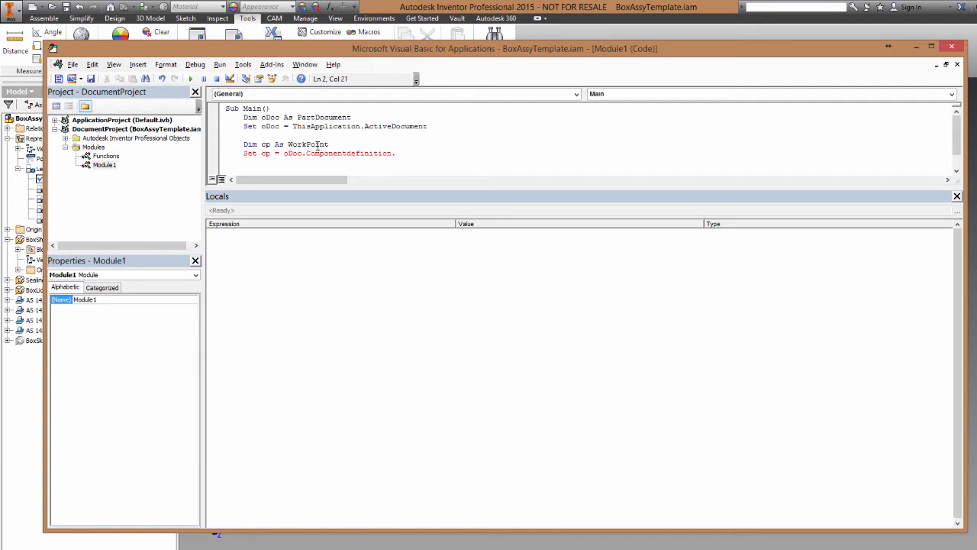
double_click(348, 152)
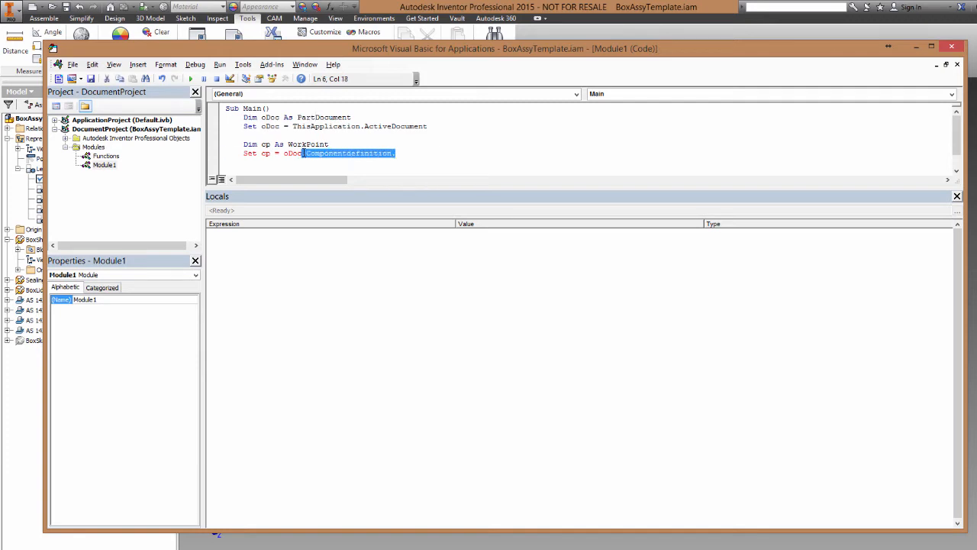
text(Comp)
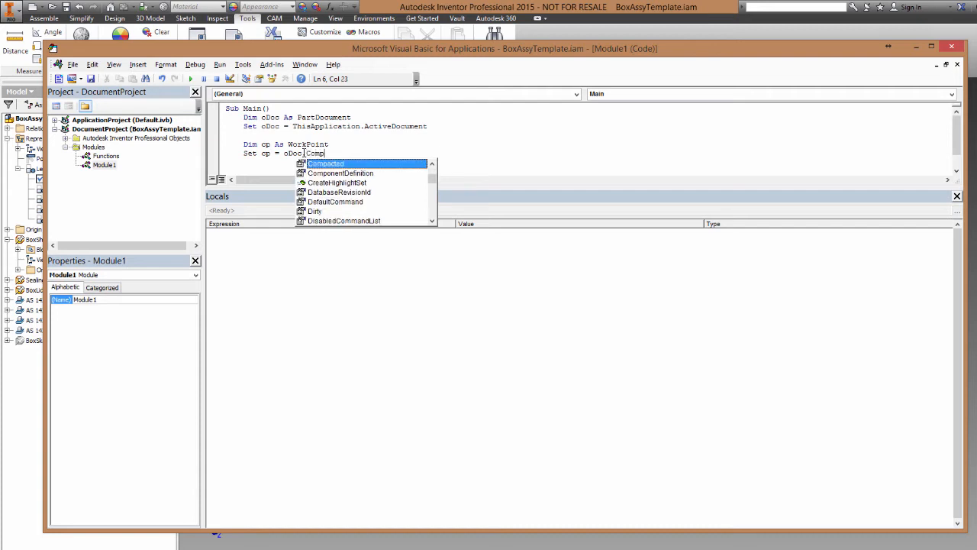
key(Escape)
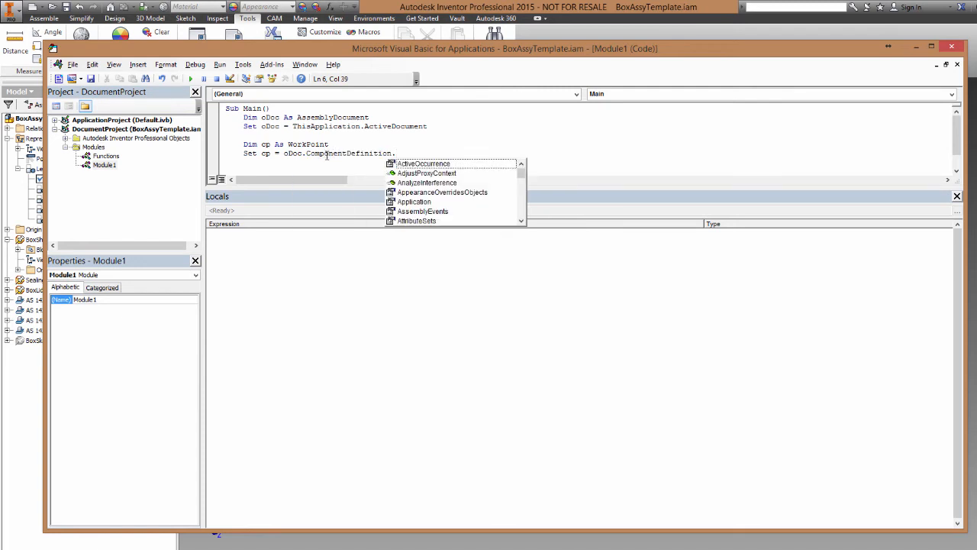
text(WorkPoints.Item()
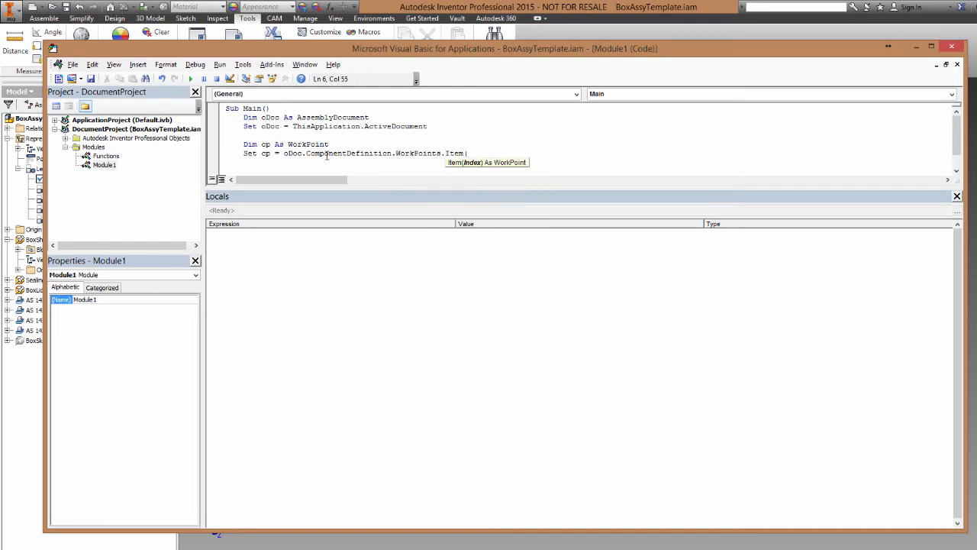
text(0).Name)
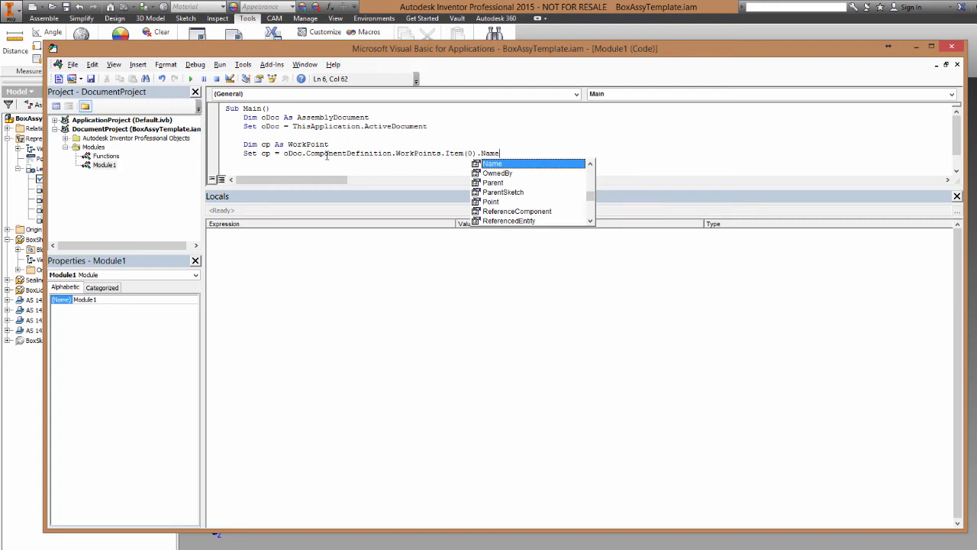
- Add a 'Msgbox(cp.Name)' line after the assignment
key(backspace)
text(M)
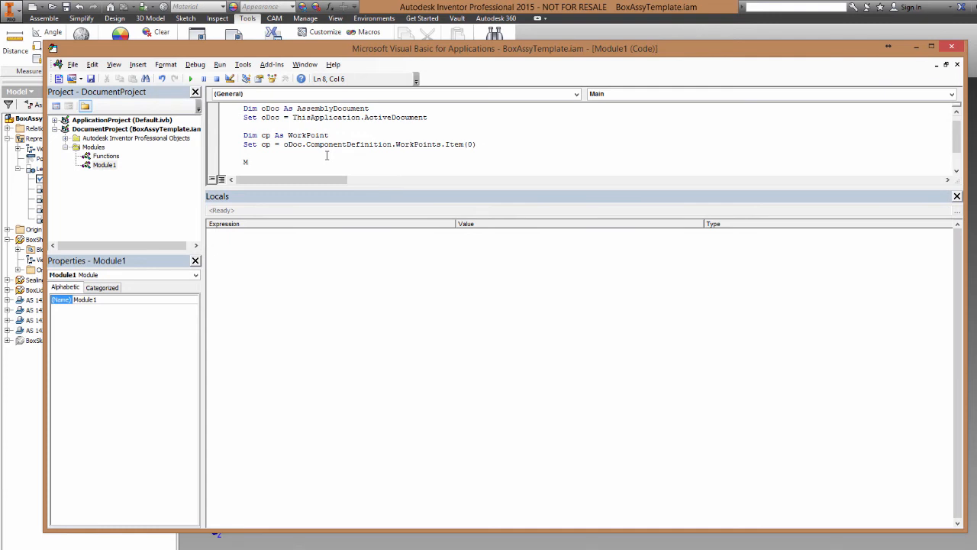
text(sgbox ()
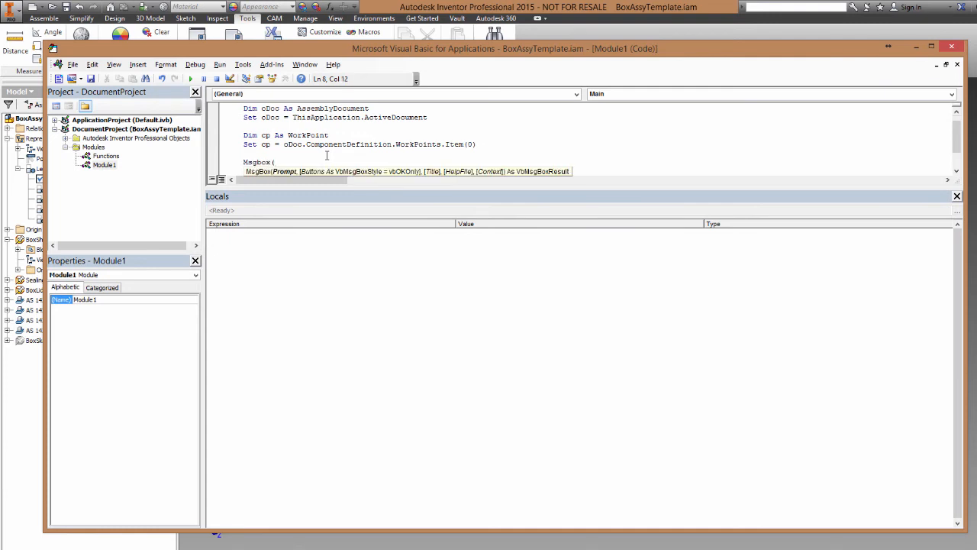
text(cp.Name))
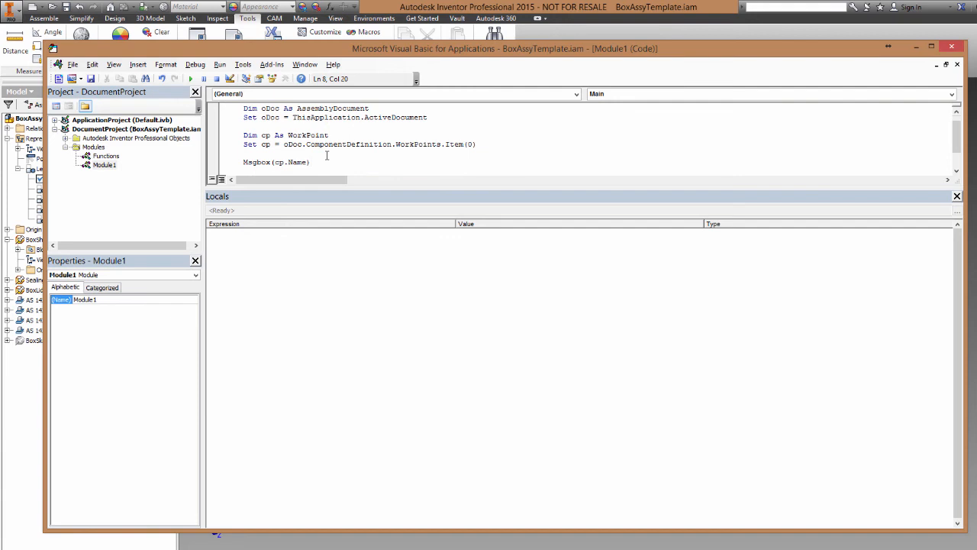
- Run the macro, end the Item(0) error, rerun with Item(1), and close the 'Center Point' message
click(189, 79)
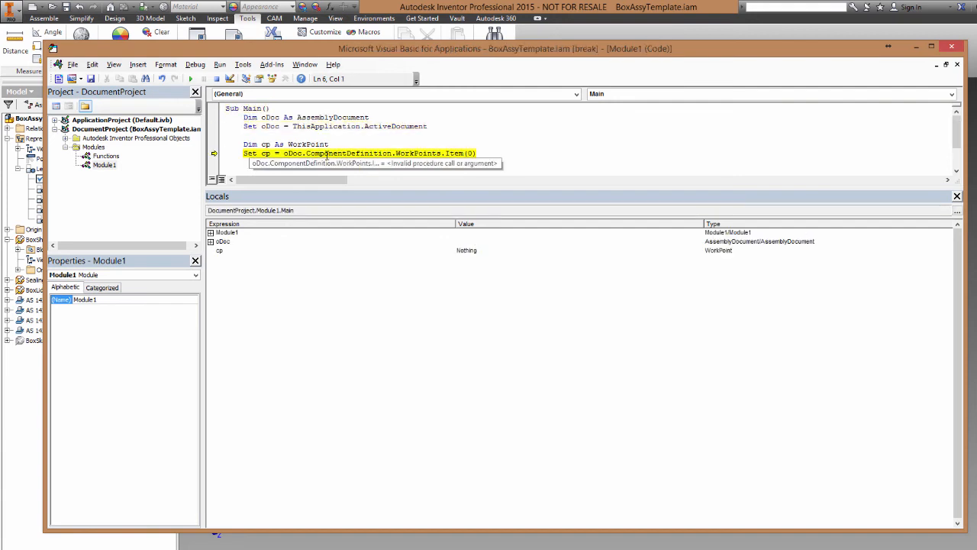
click(190, 78)
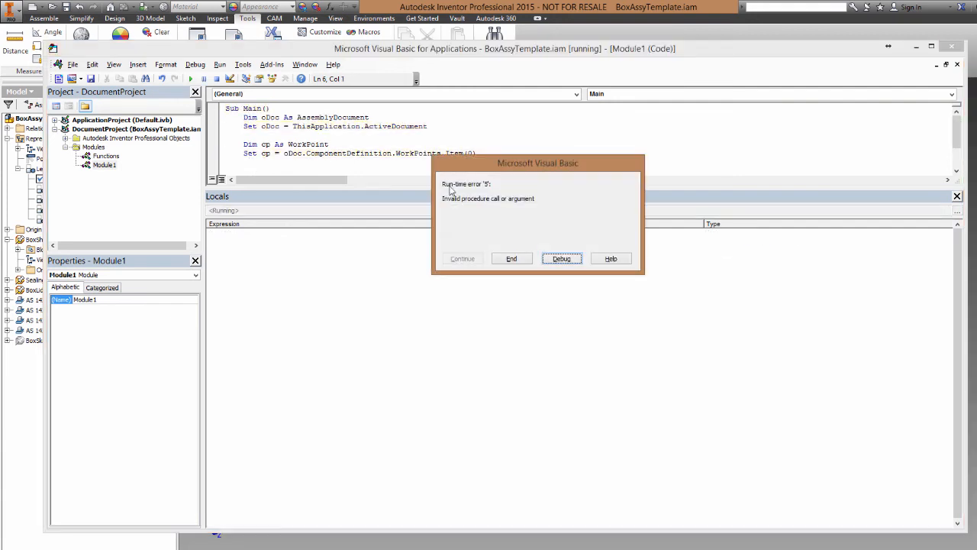
click(561, 258)
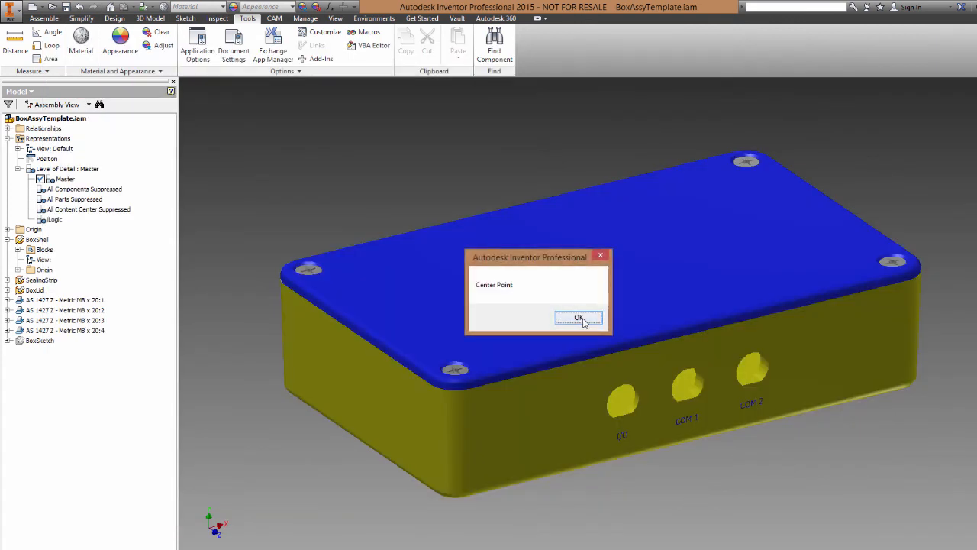
click(578, 317)
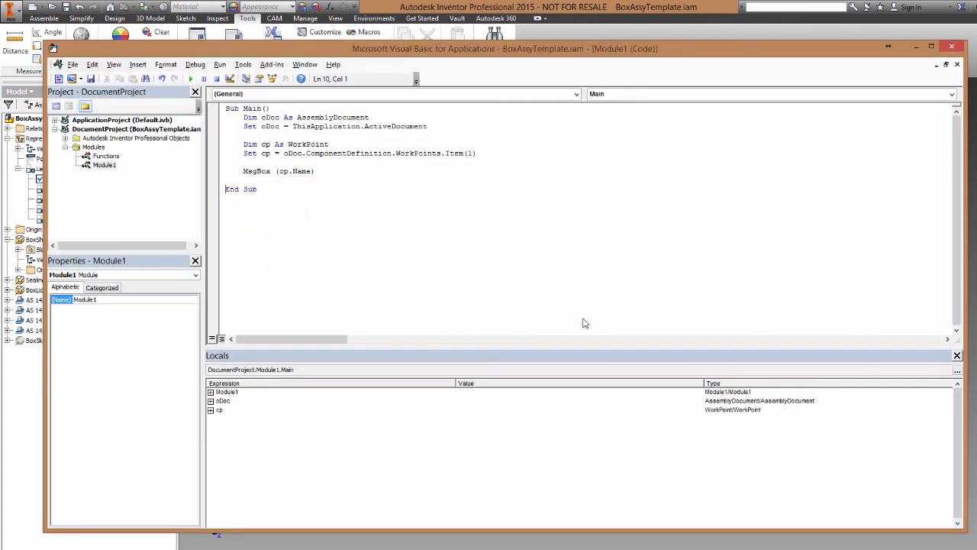